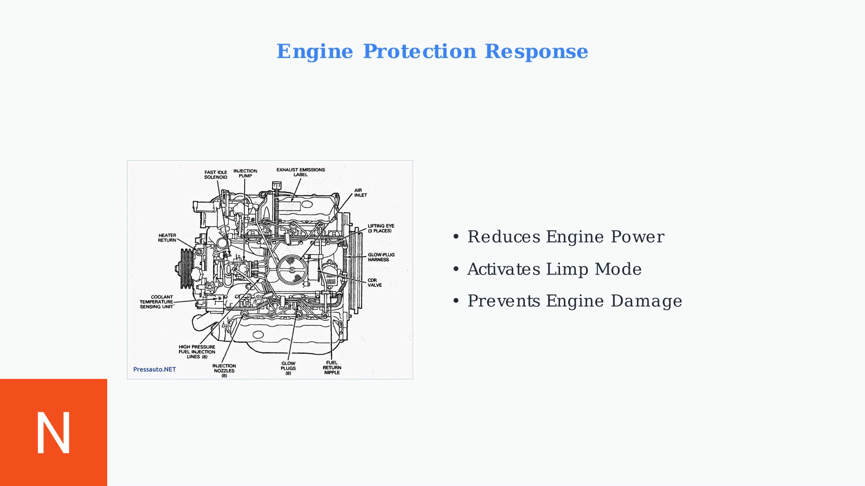
key("Right")
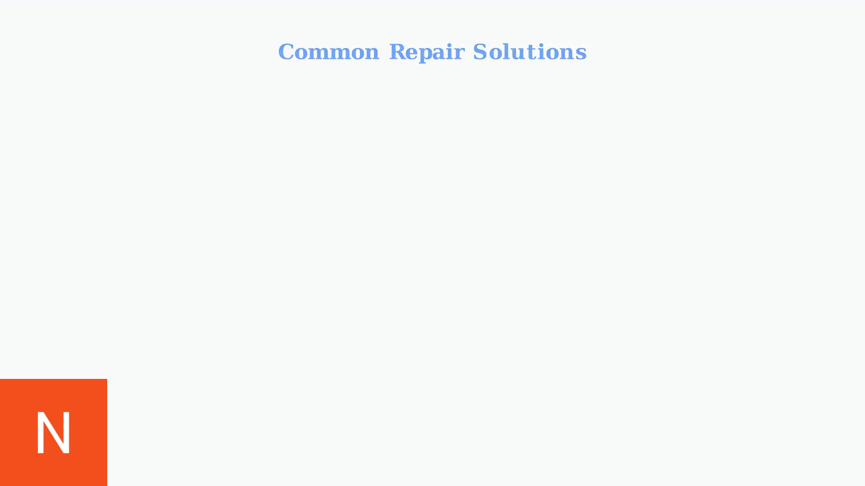
key("Right")
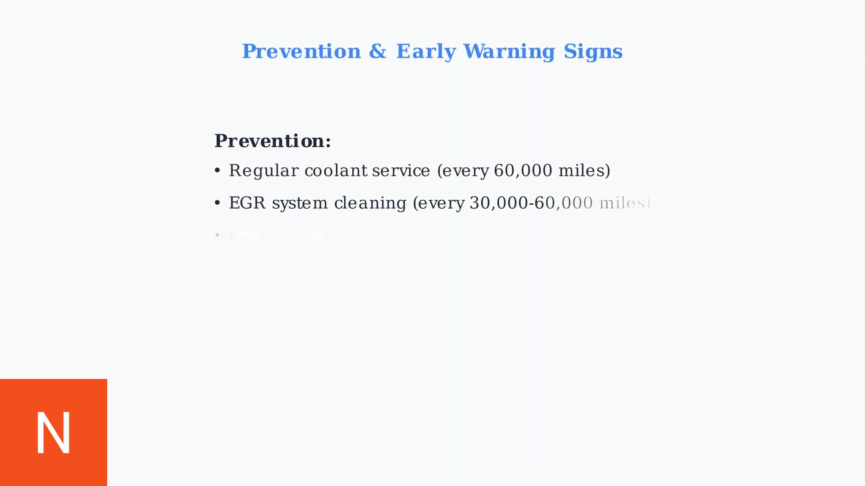